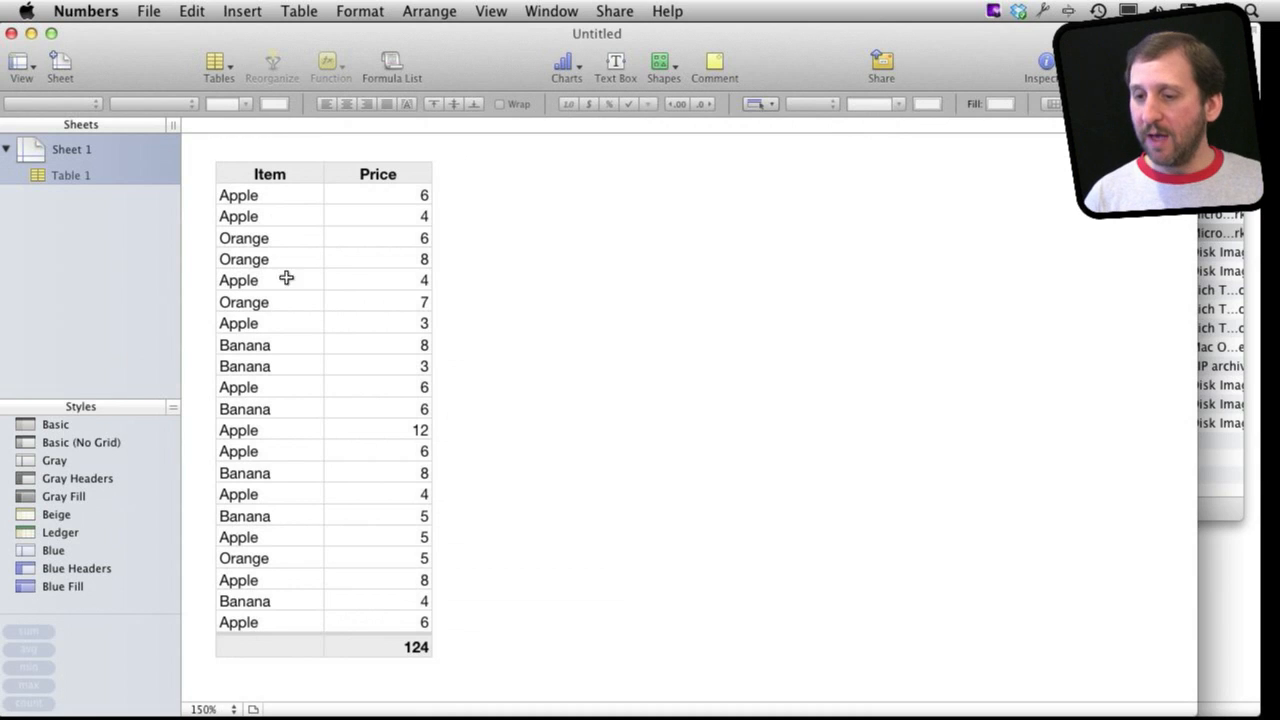
Hide row 9 (Banana, 8) using the row 9 header menu's Hide Row option
click(244, 301)
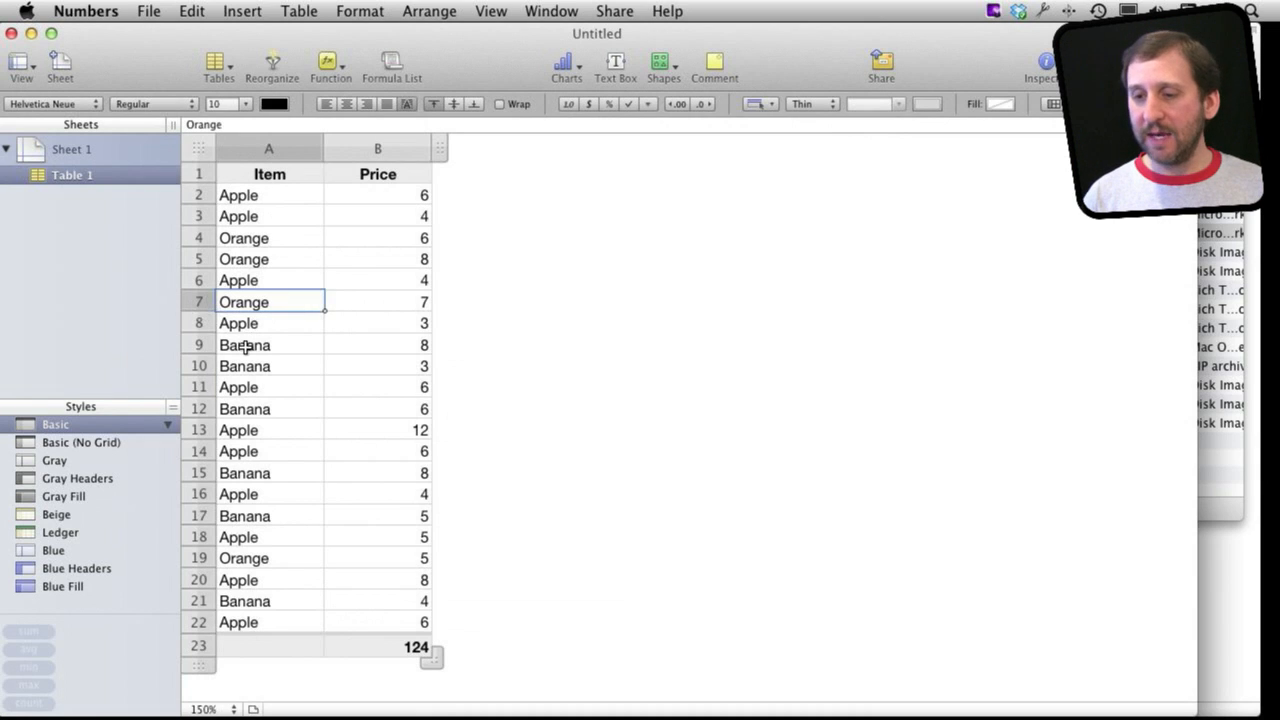
click(244, 344)
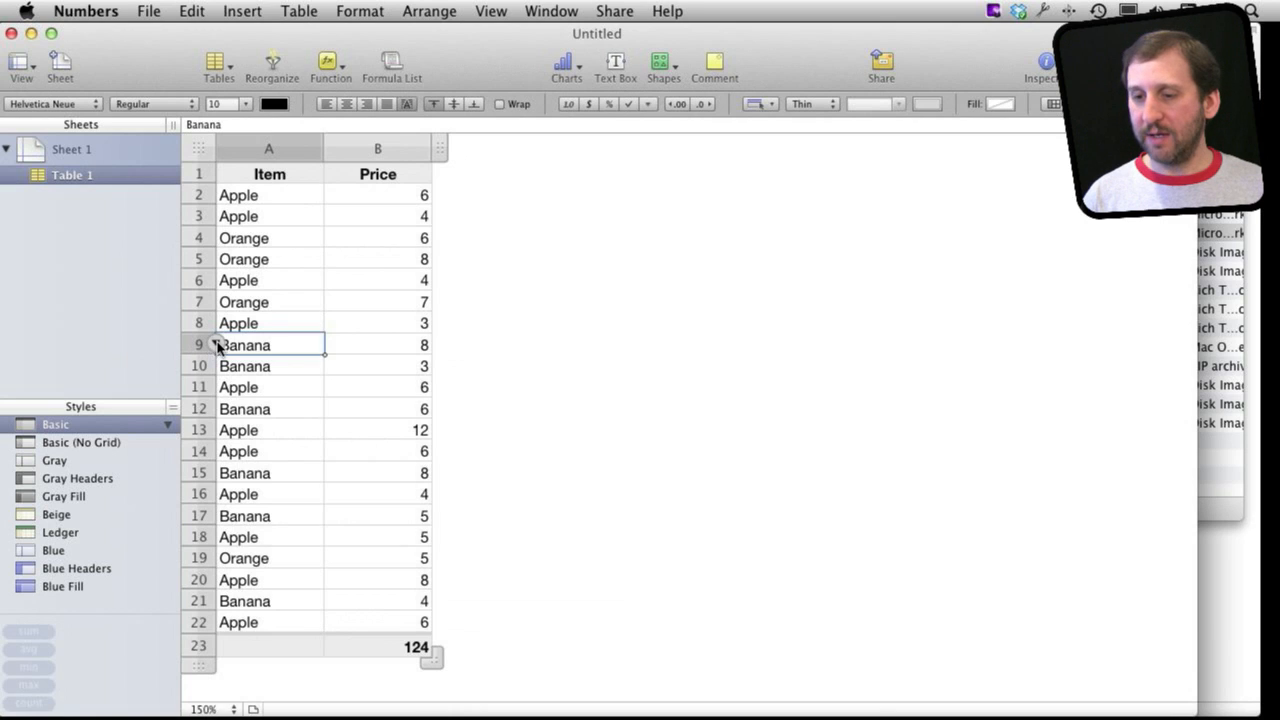
click(216, 345)
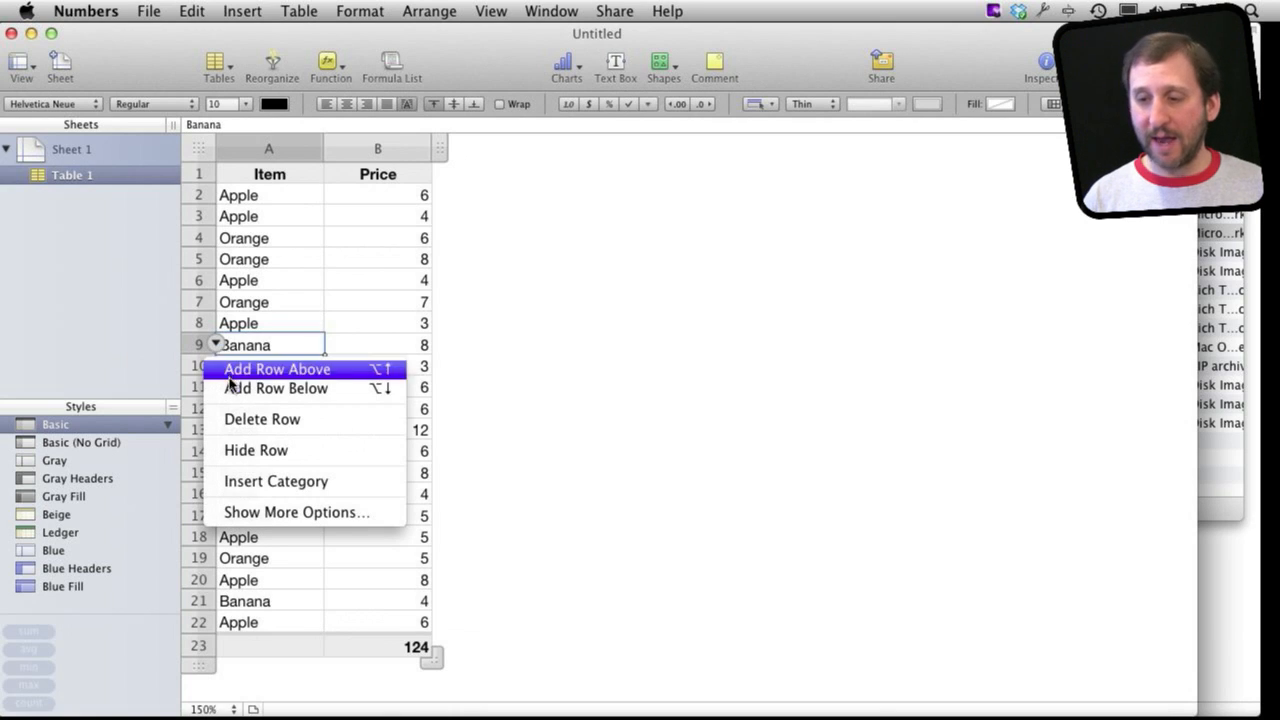
mouse_move(232, 428)
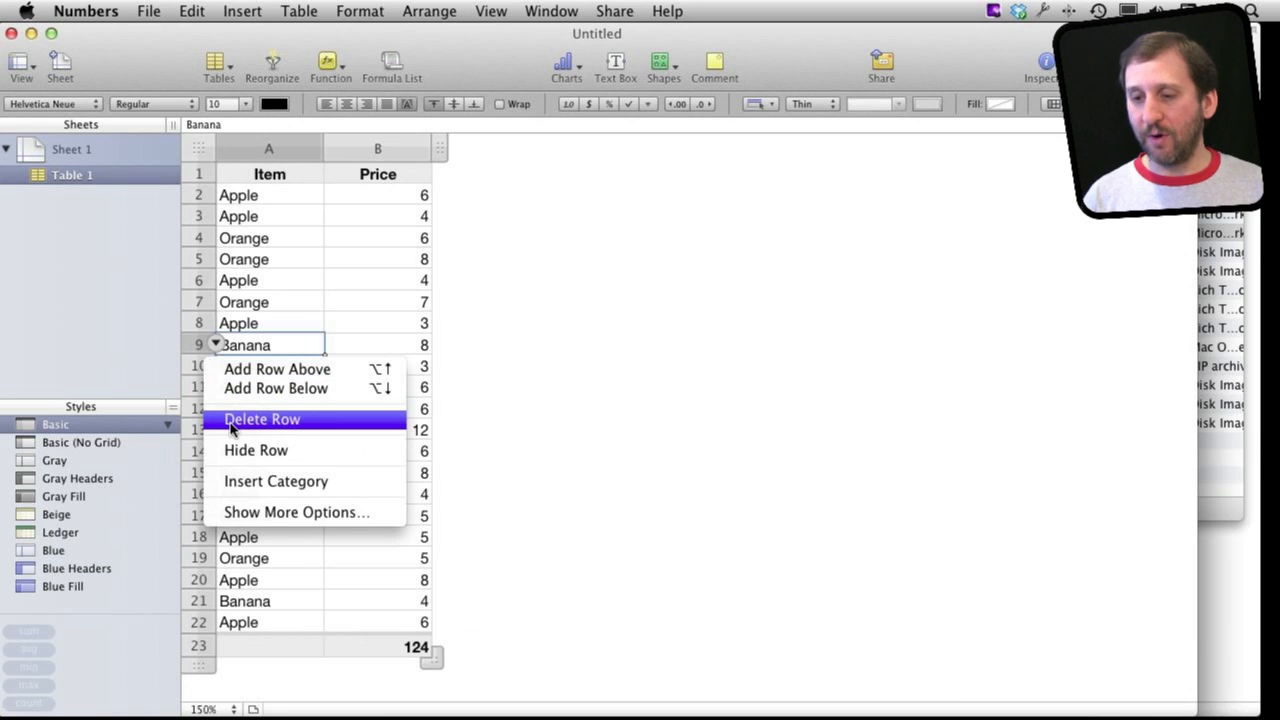
mouse_move(256, 450)
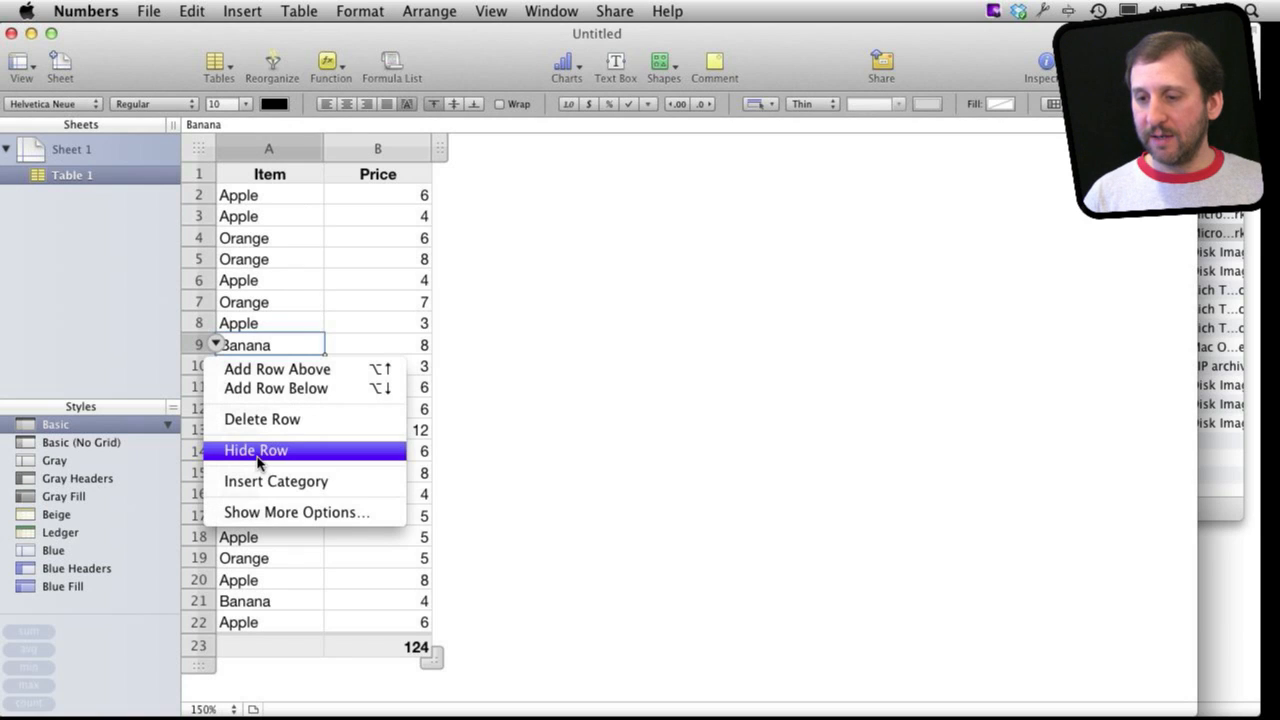
click(256, 450)
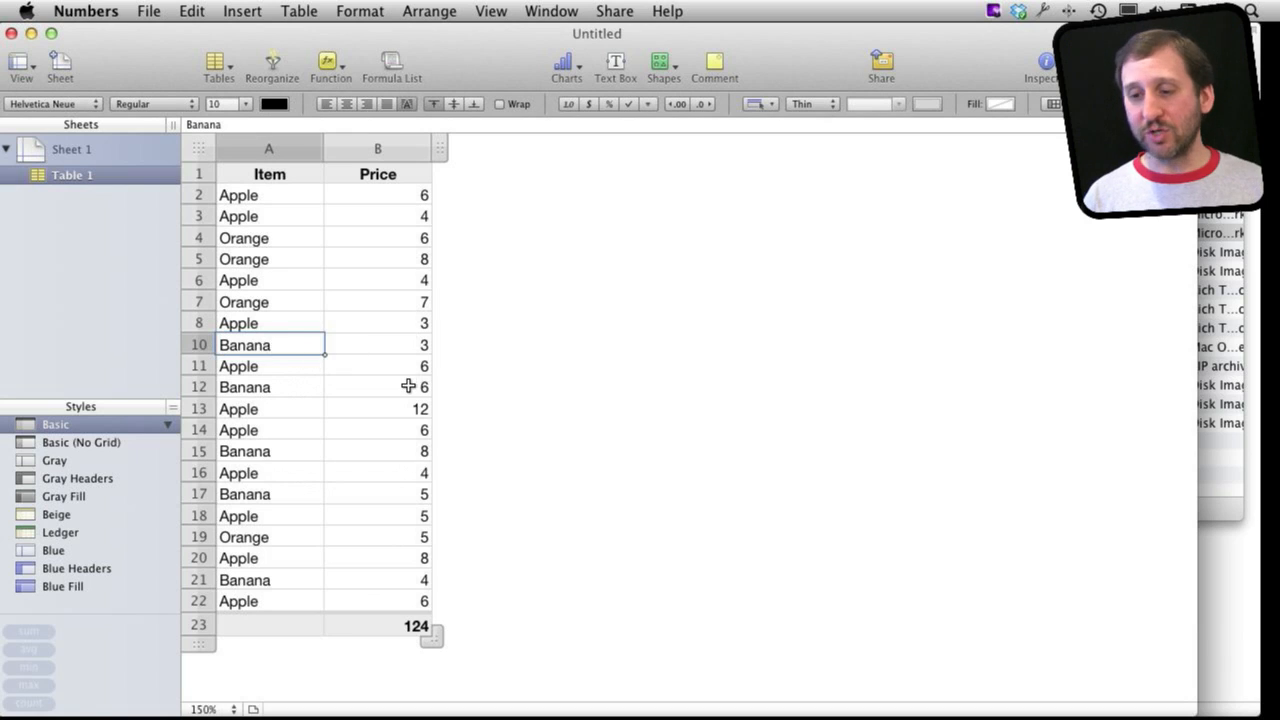
mouse_move(210, 381)
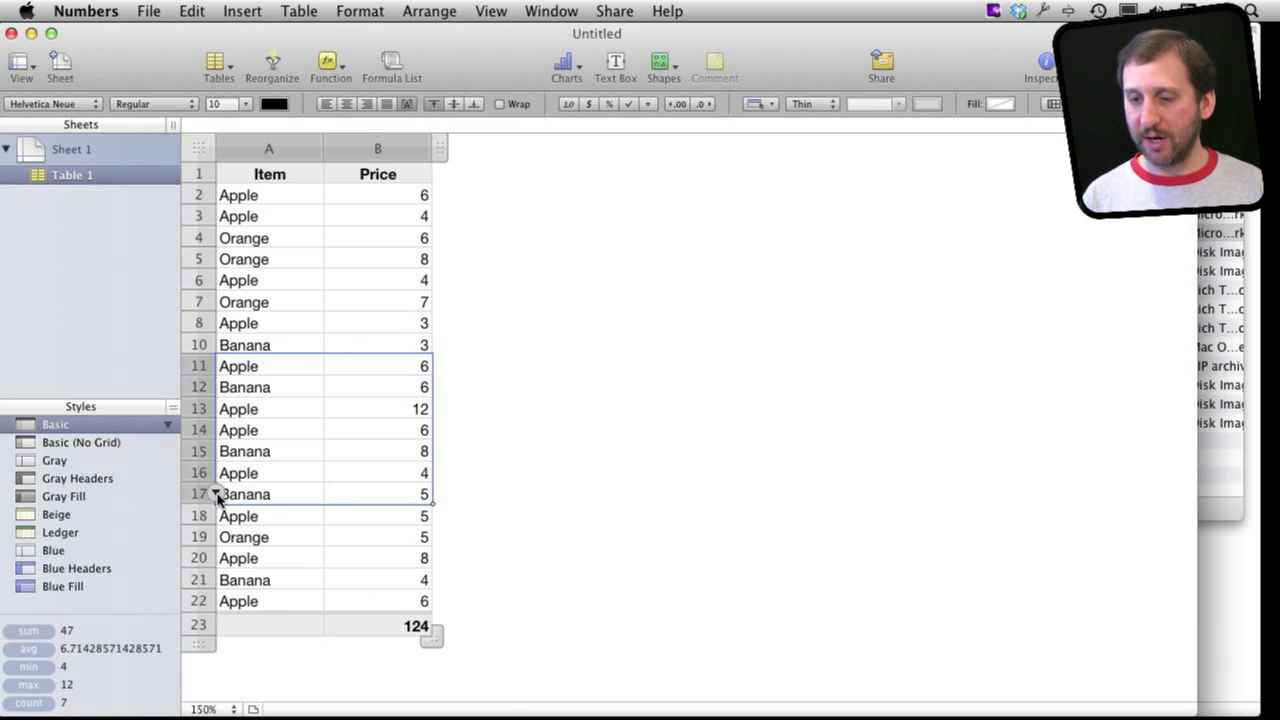
Hide selected rows 11–17, then unhide rows 11–17 from the row 18 menu
click(215, 494)
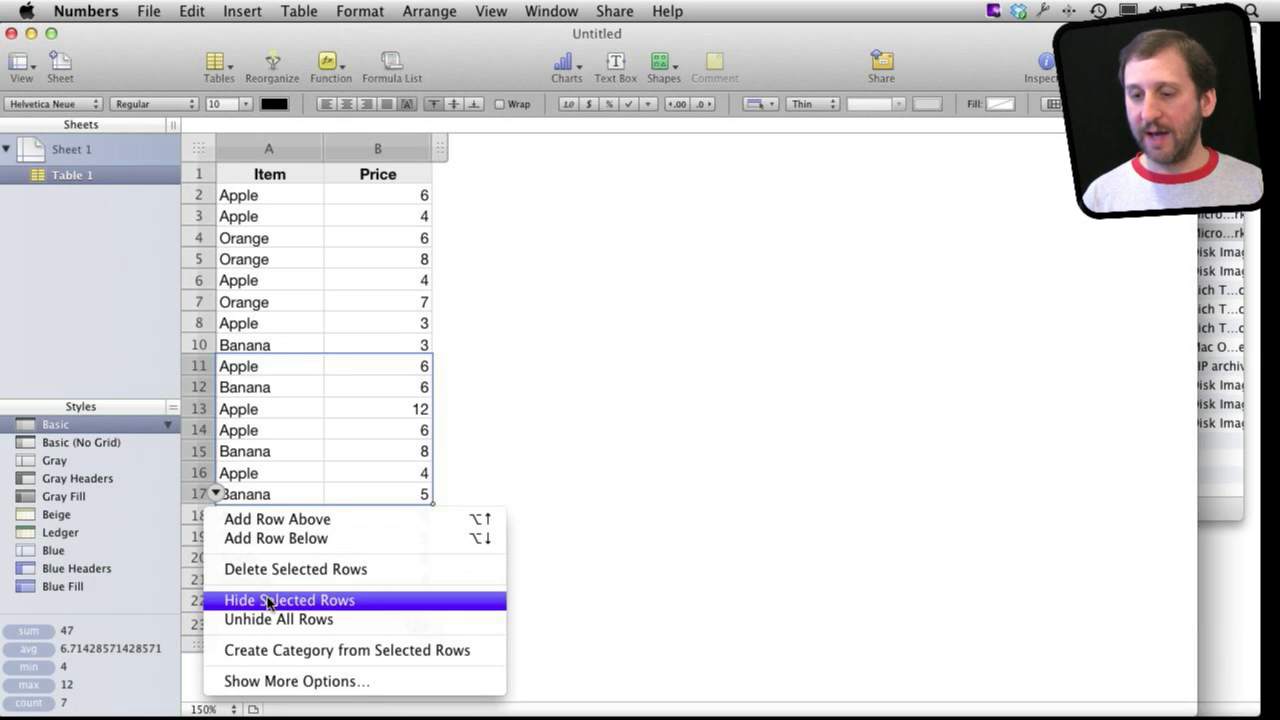
click(289, 600)
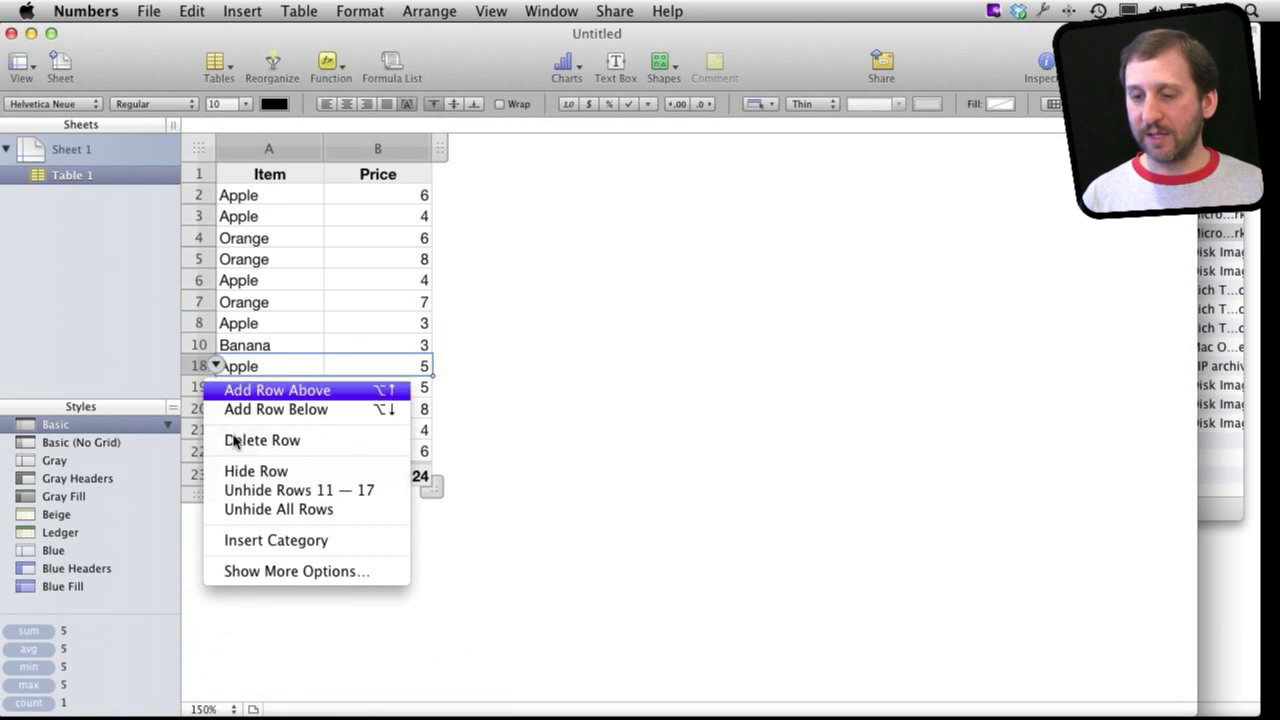
mouse_move(278, 509)
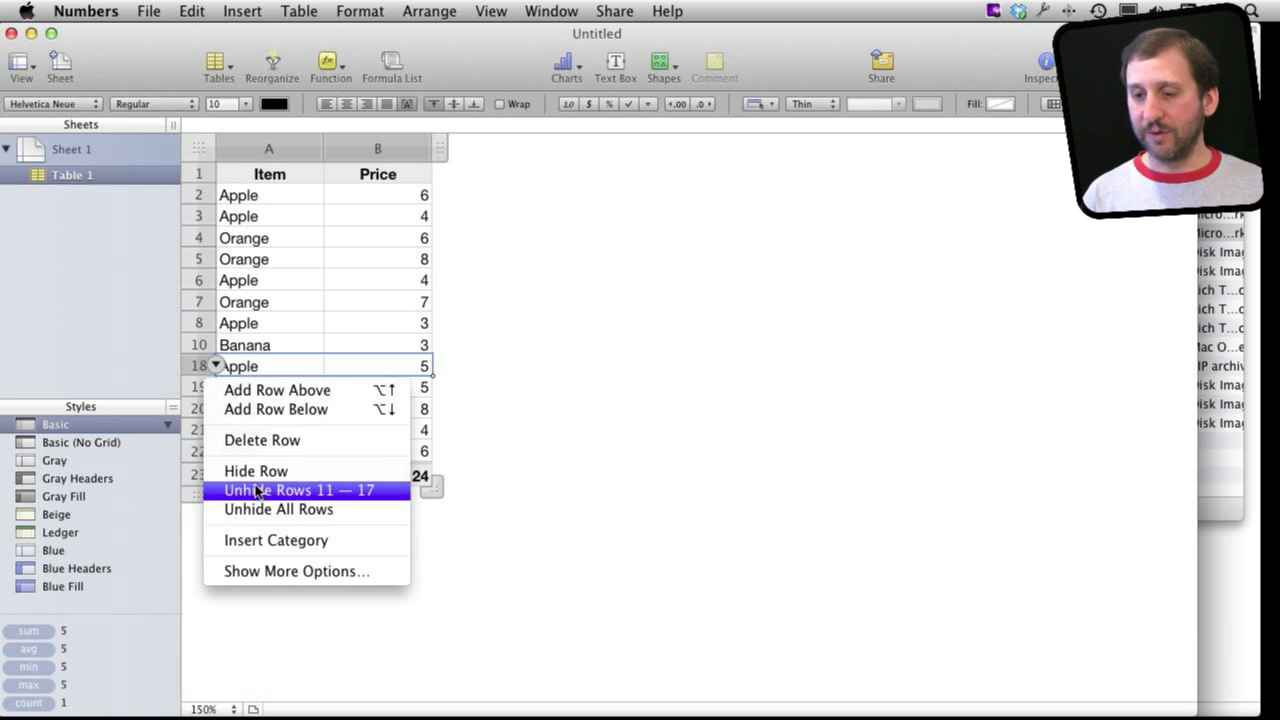
click(299, 490)
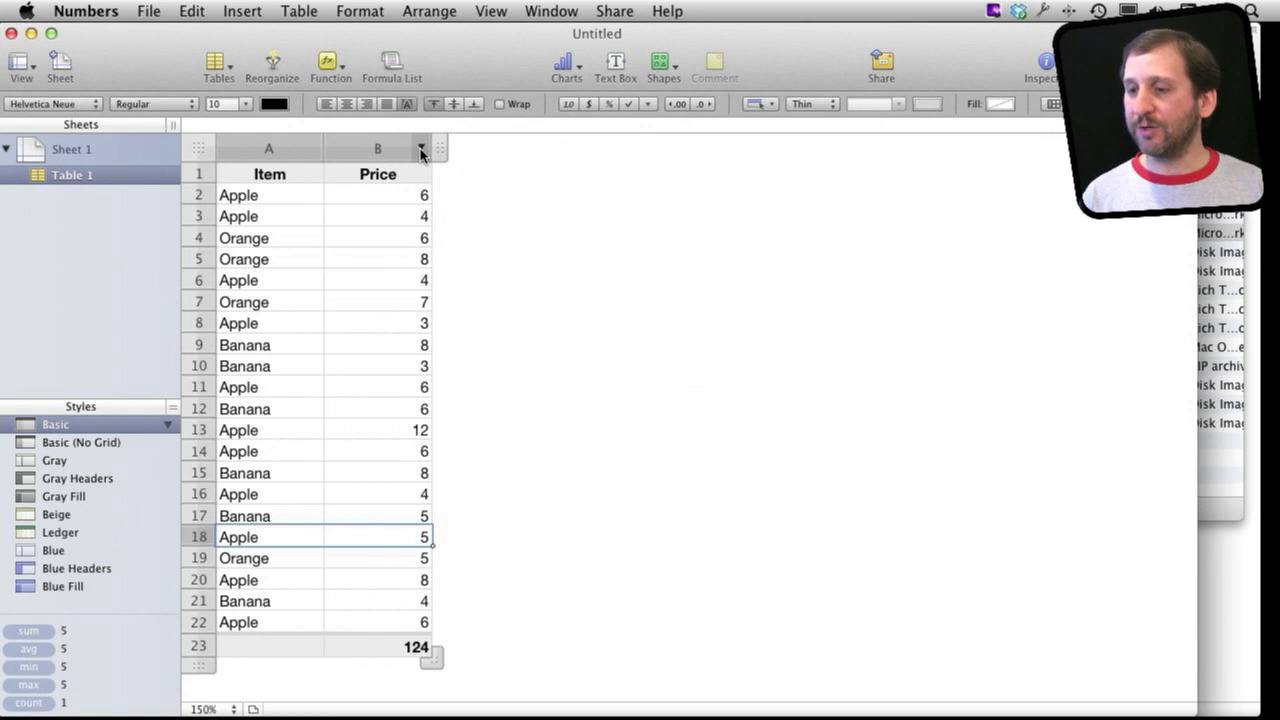
Open the options menu for the Price column
click(420, 148)
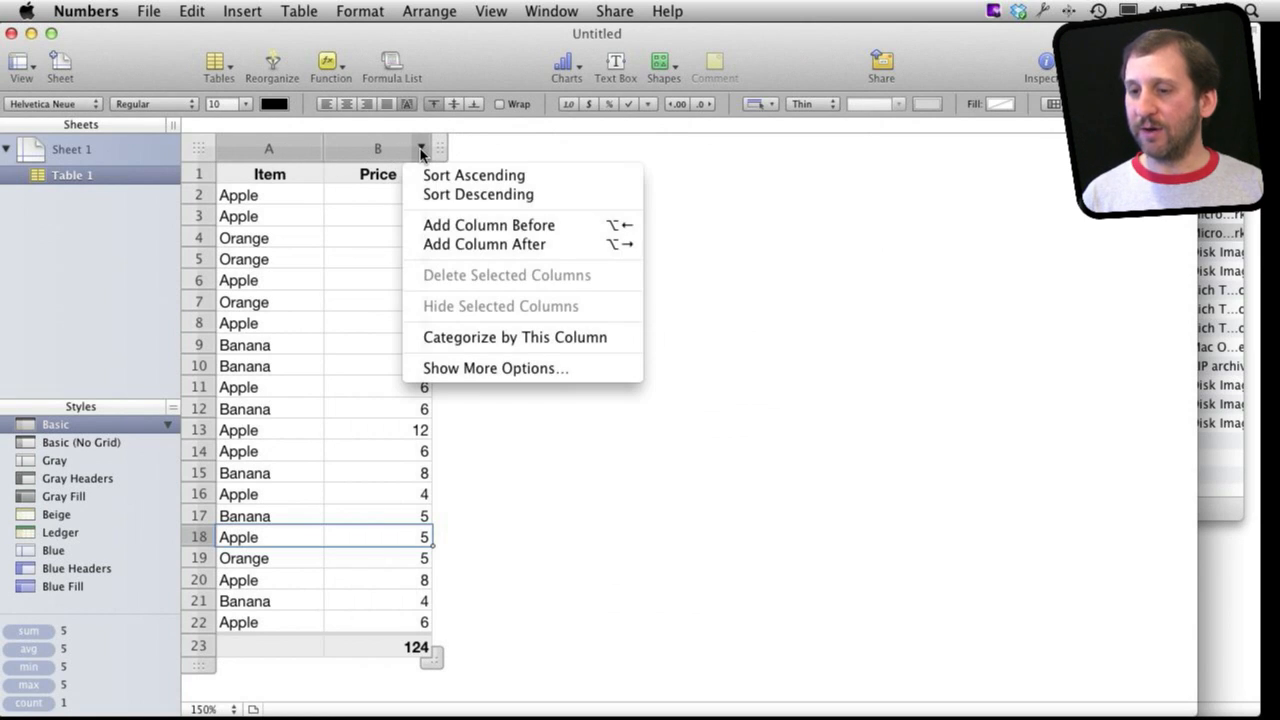
mouse_move(485, 244)
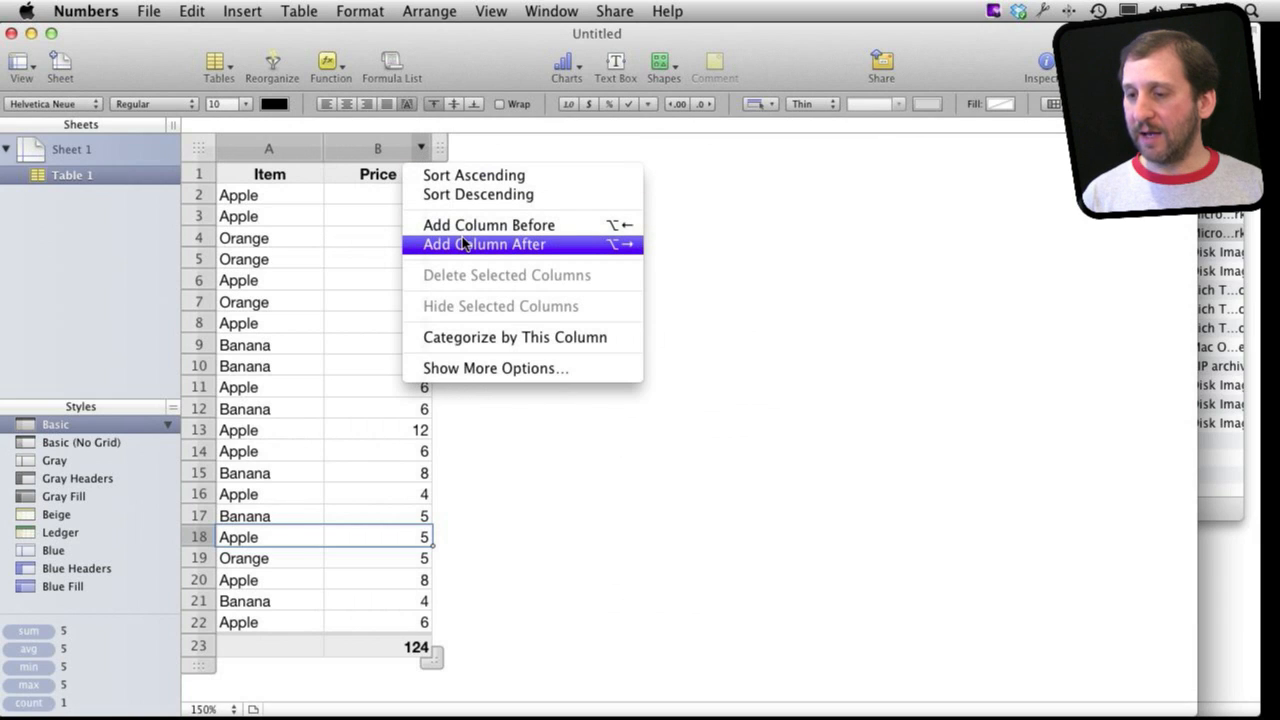
mouse_move(485, 305)
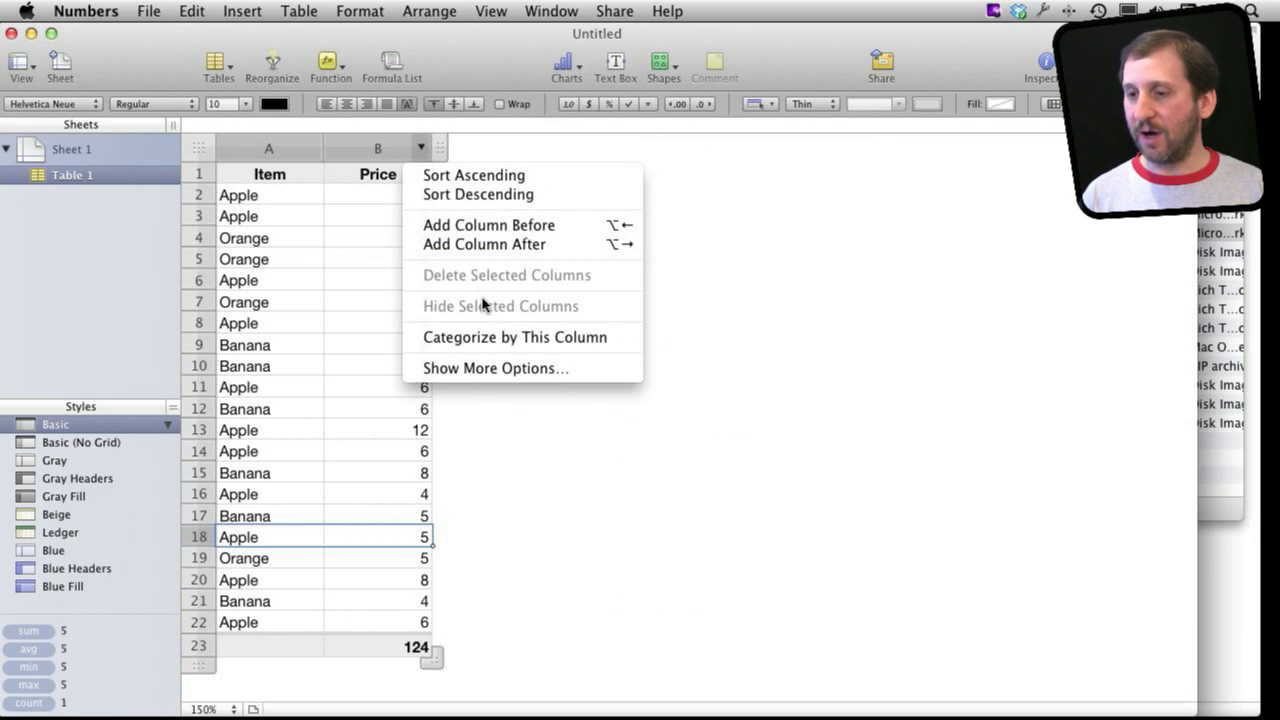
mouse_move(697, 217)
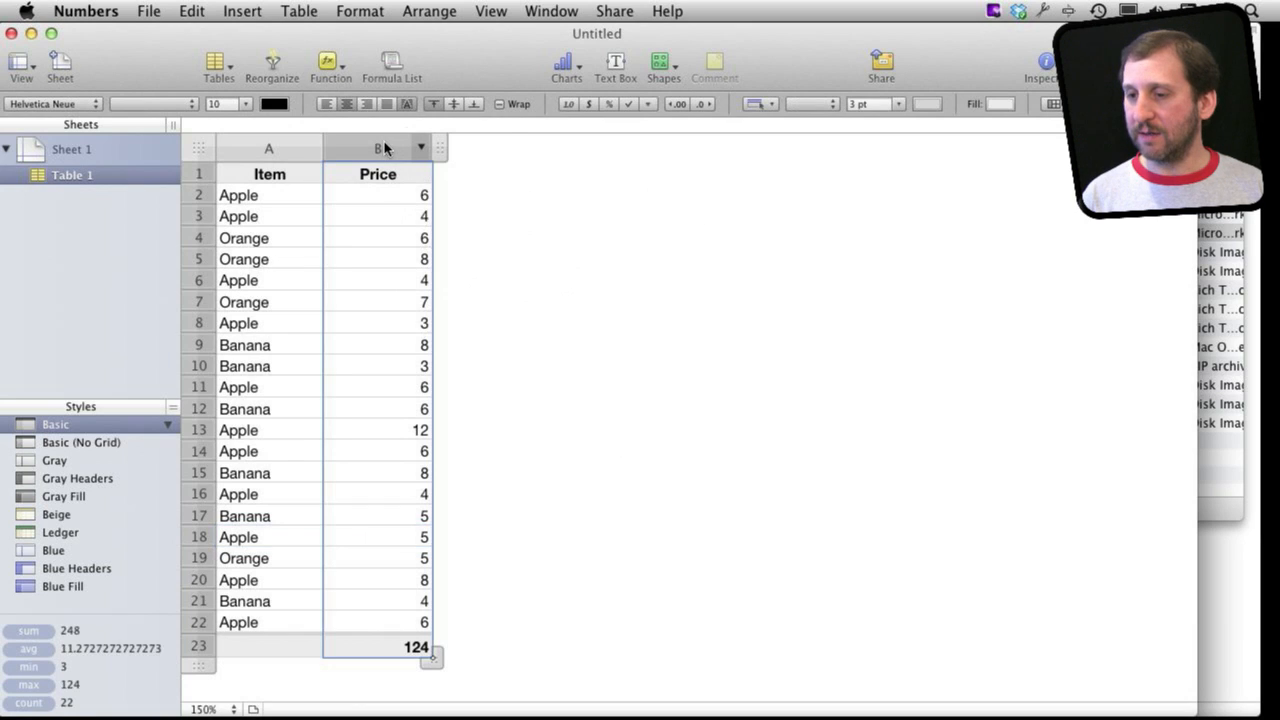
mouse_move(447, 308)
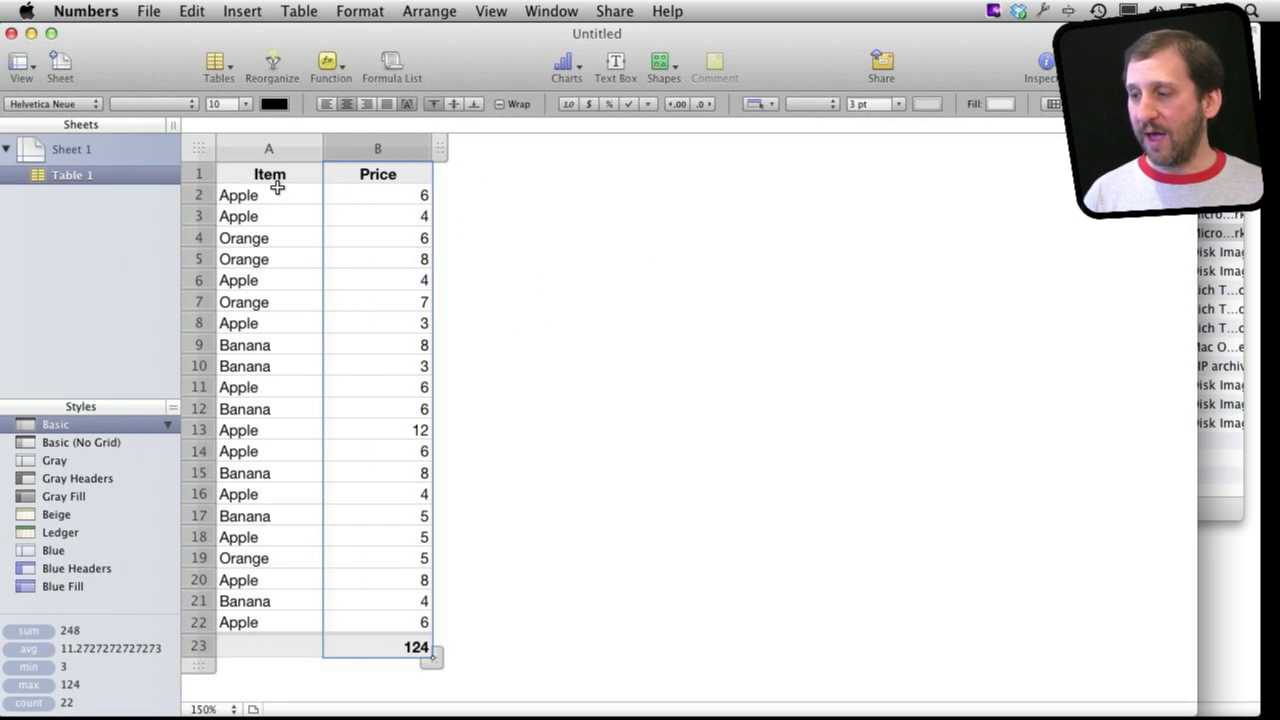
mouse_move(753, 277)
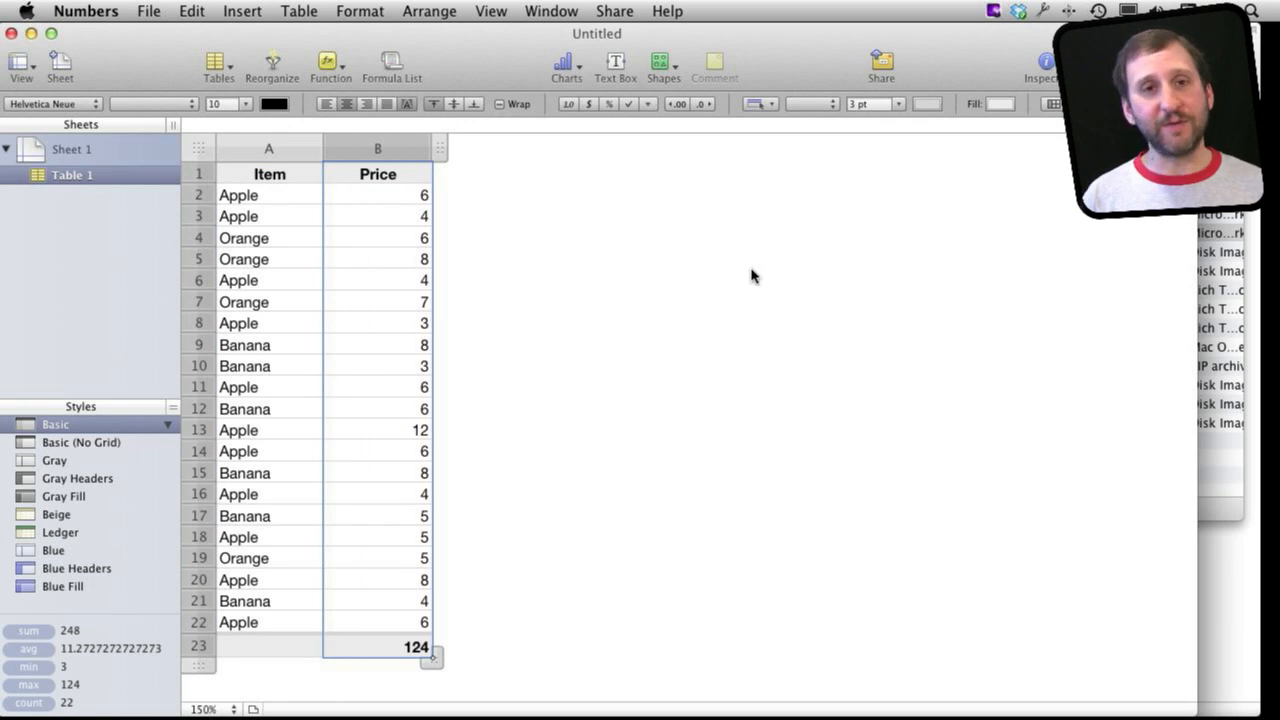
mouse_move(573, 208)
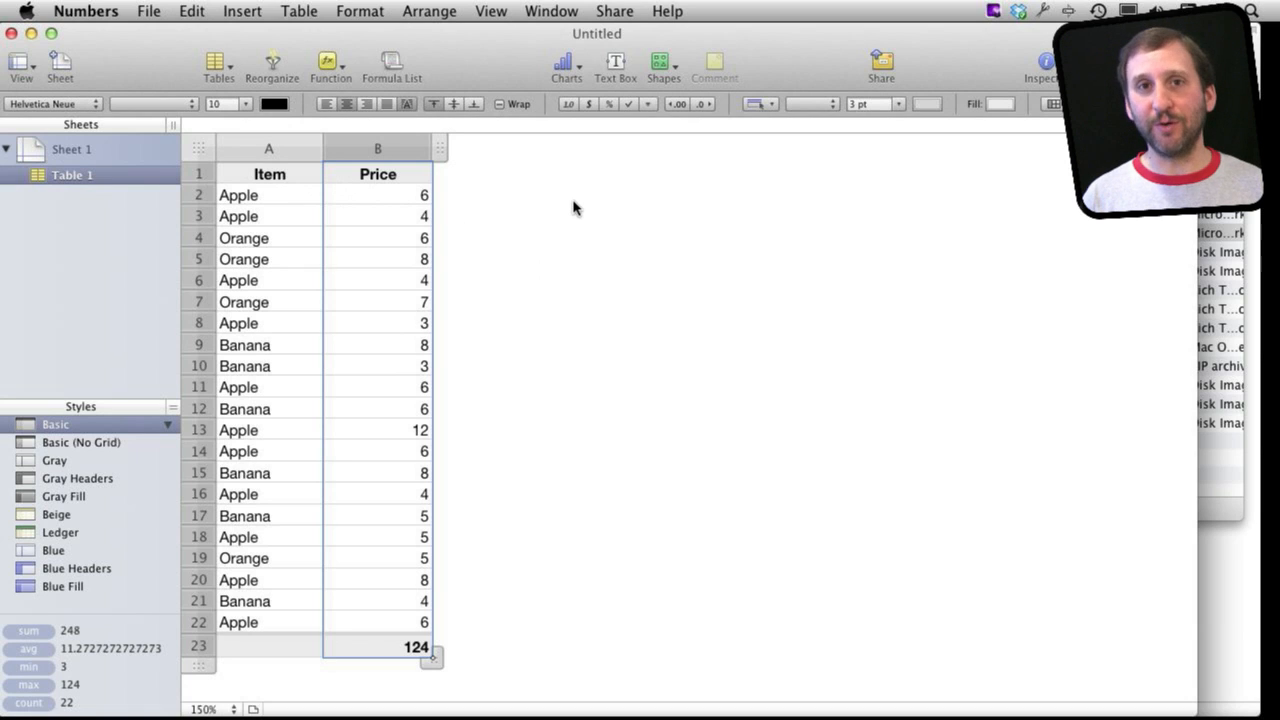
mouse_move(656, 204)
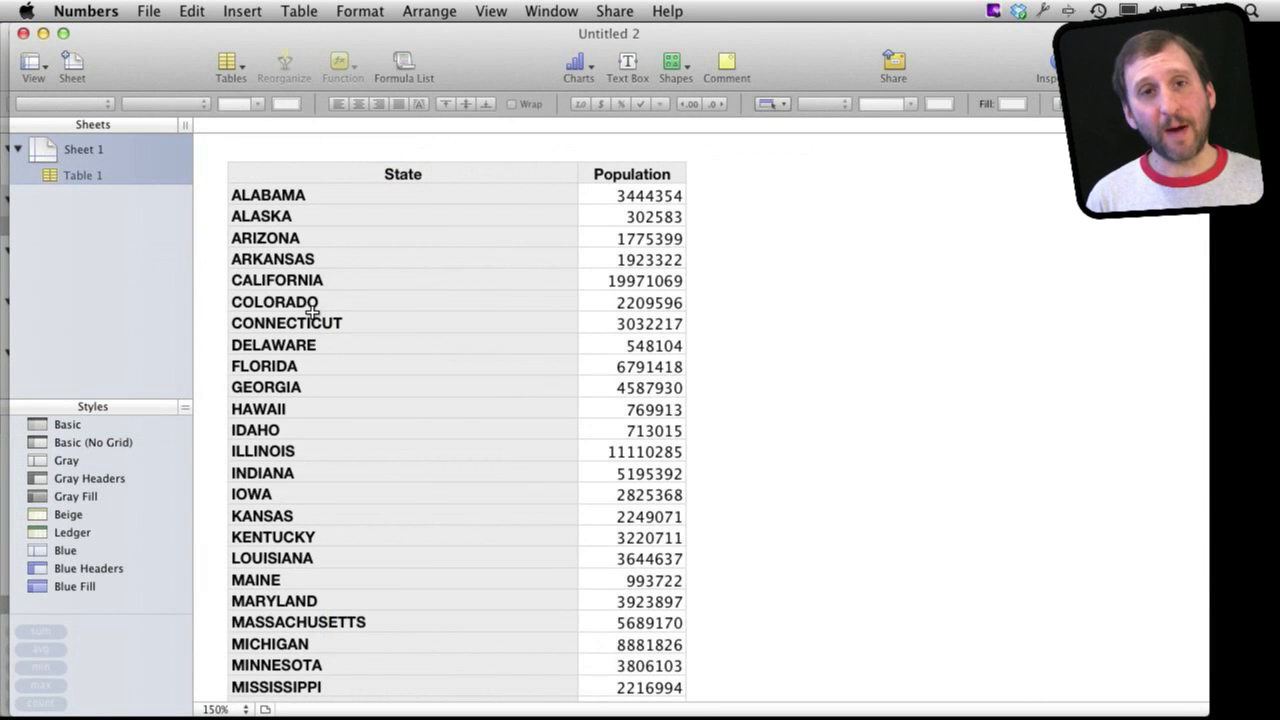
mouse_move(486, 243)
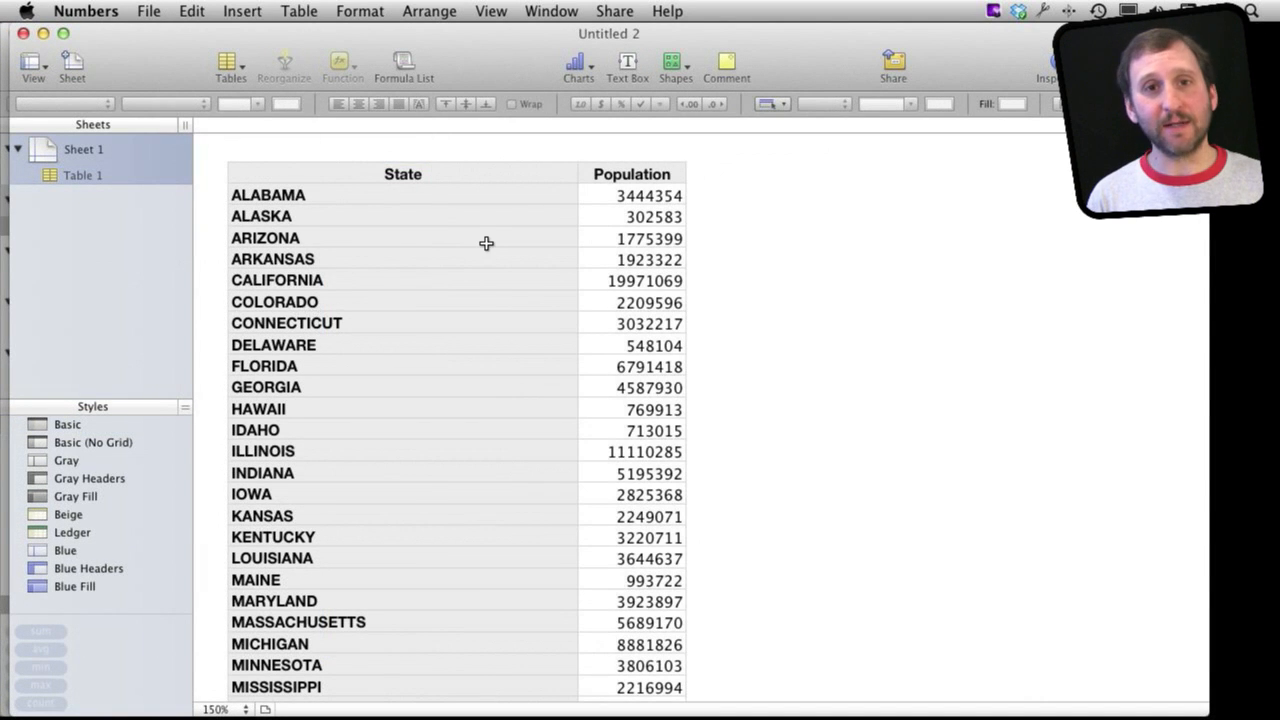
mouse_move(317, 282)
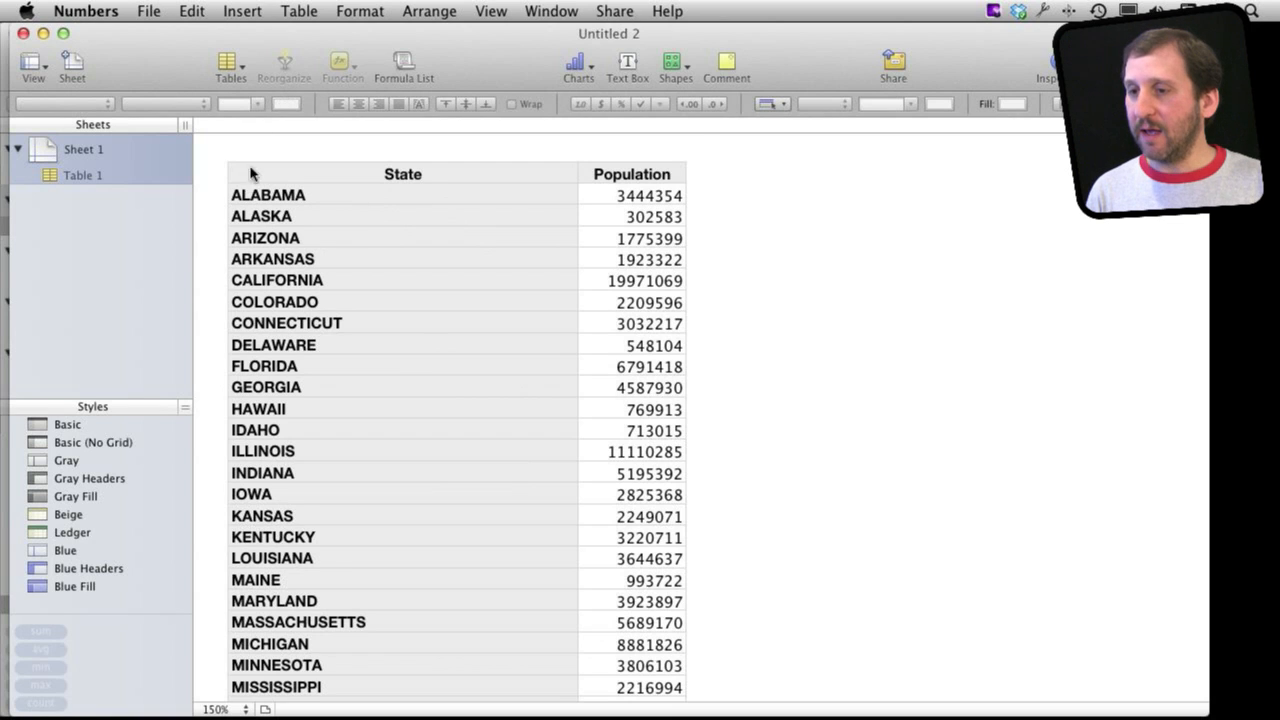
Build a Reorganize filter rule 'Population is greater than' and focus its value field
click(284, 65)
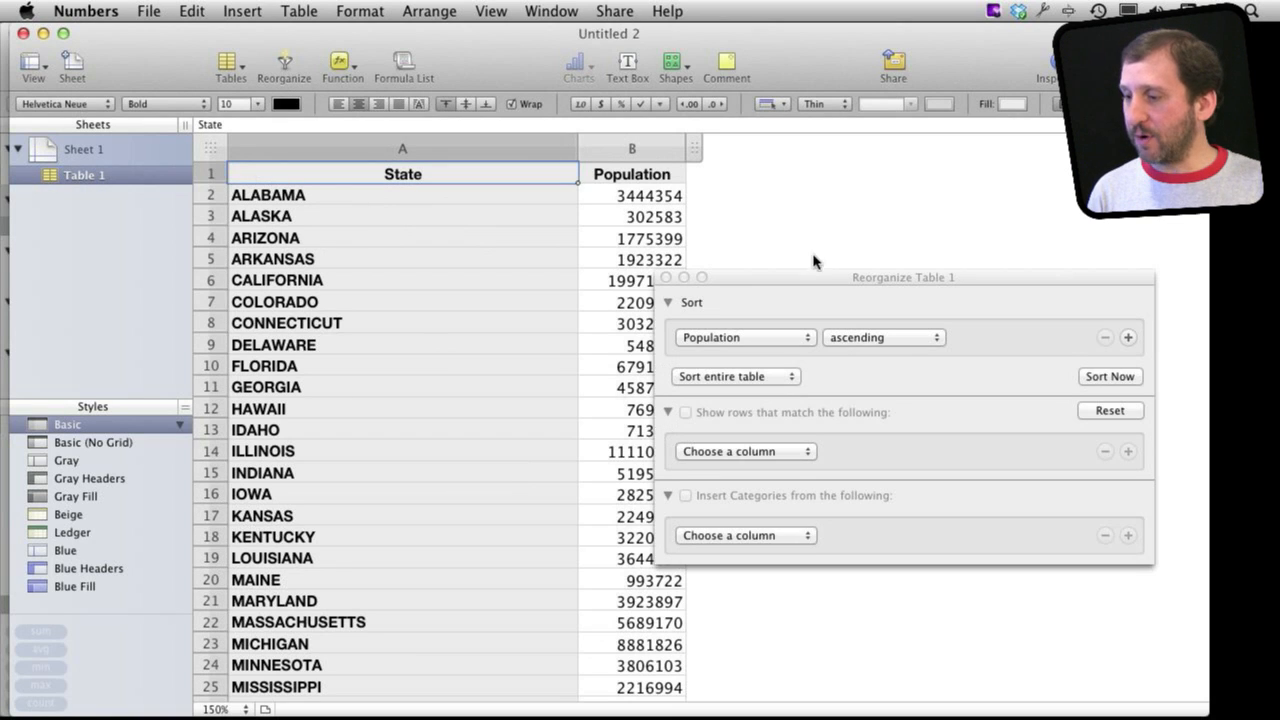
drag(900, 277, 337, 334)
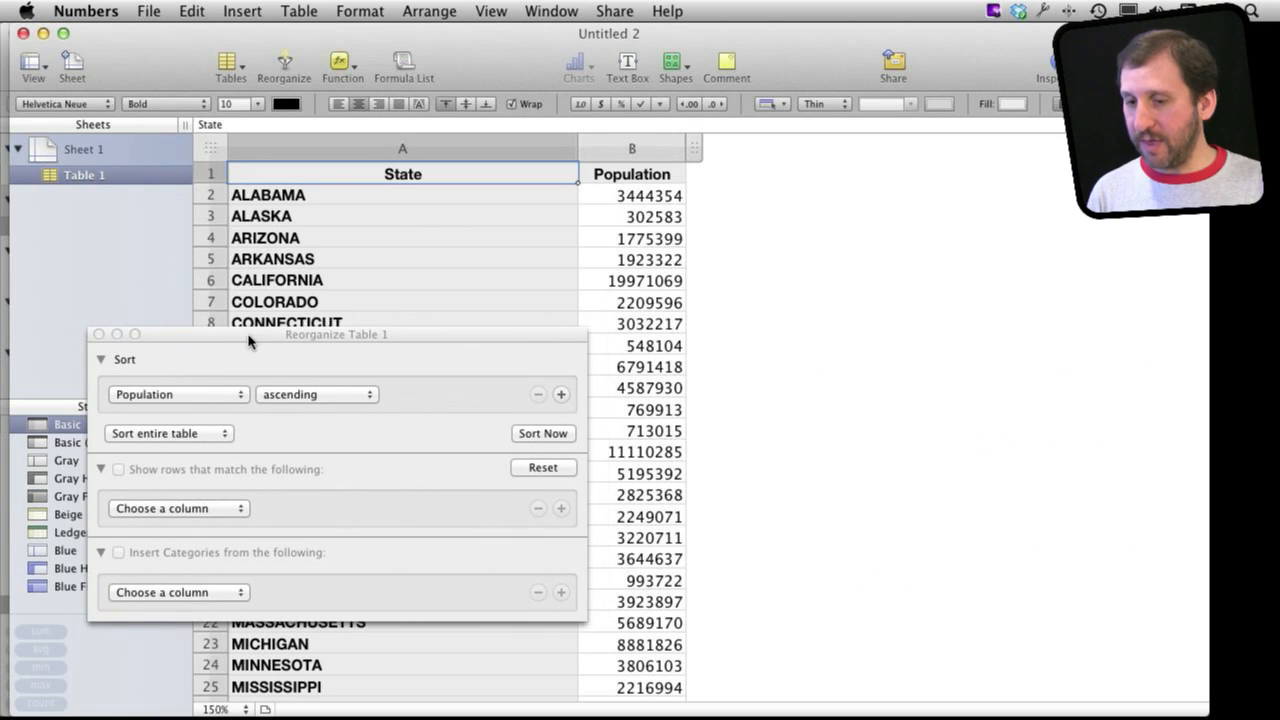
drag(337, 334, 305, 320)
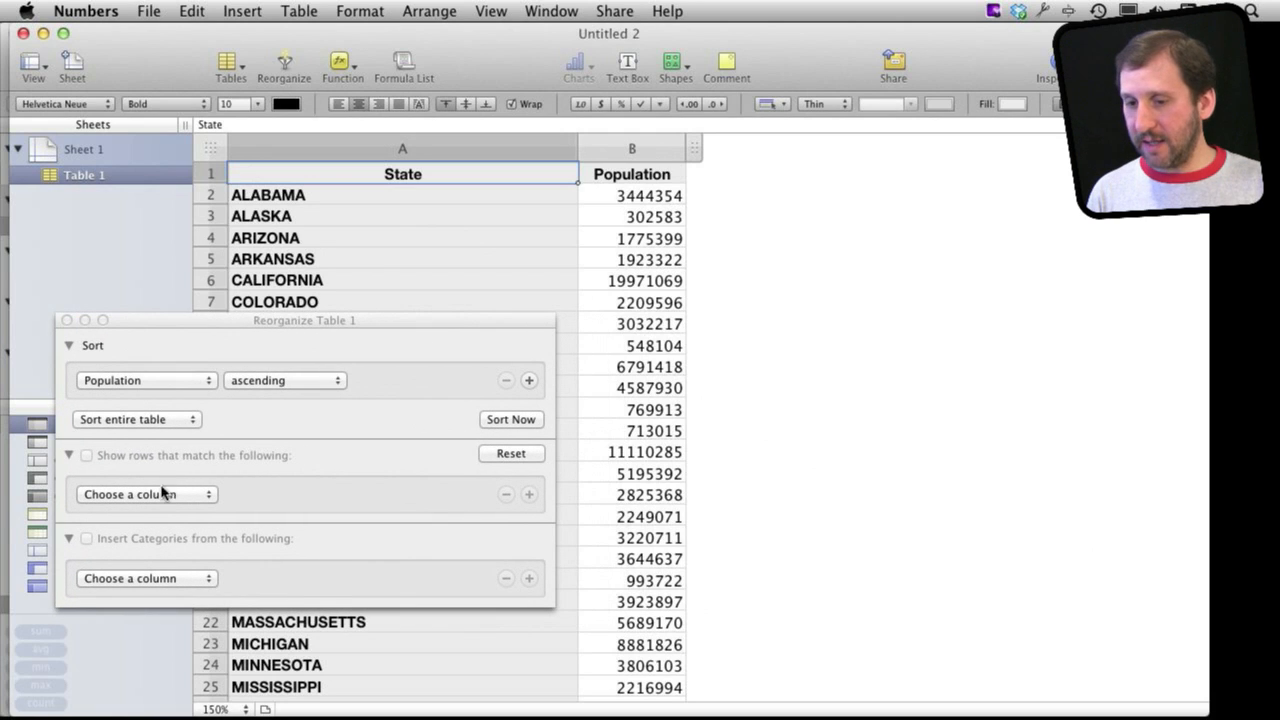
click(146, 494)
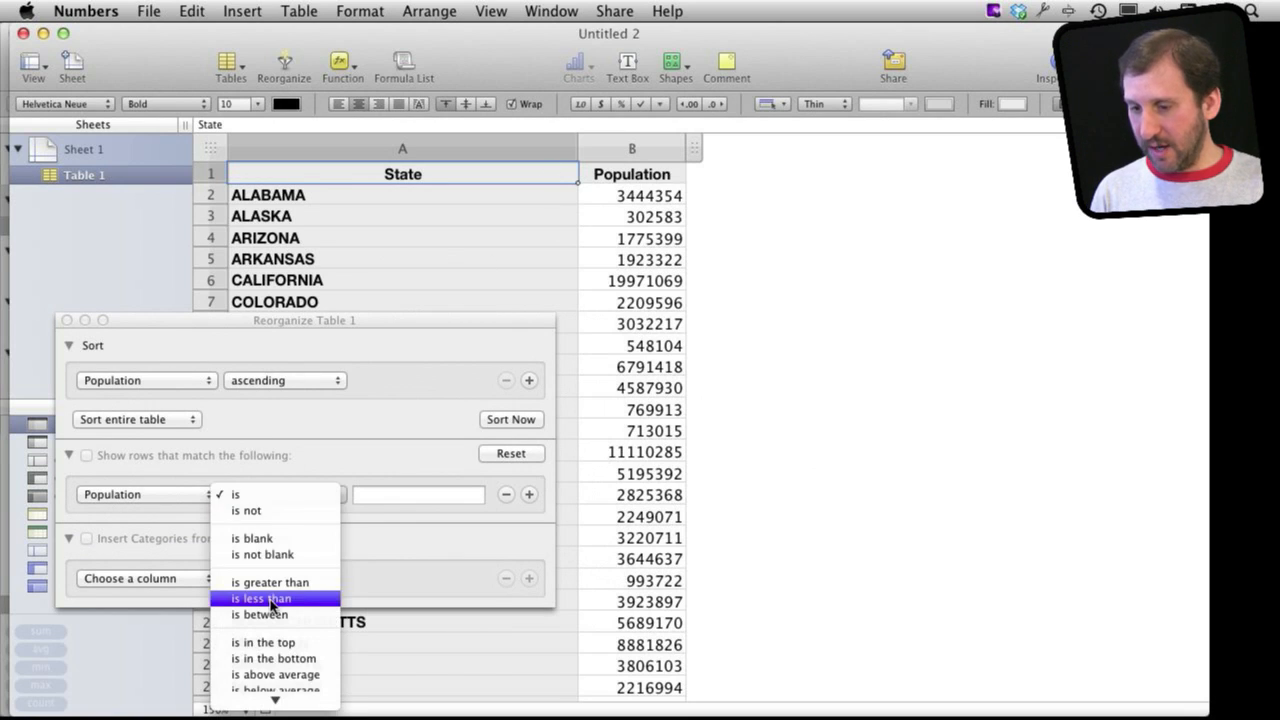
click(269, 582)
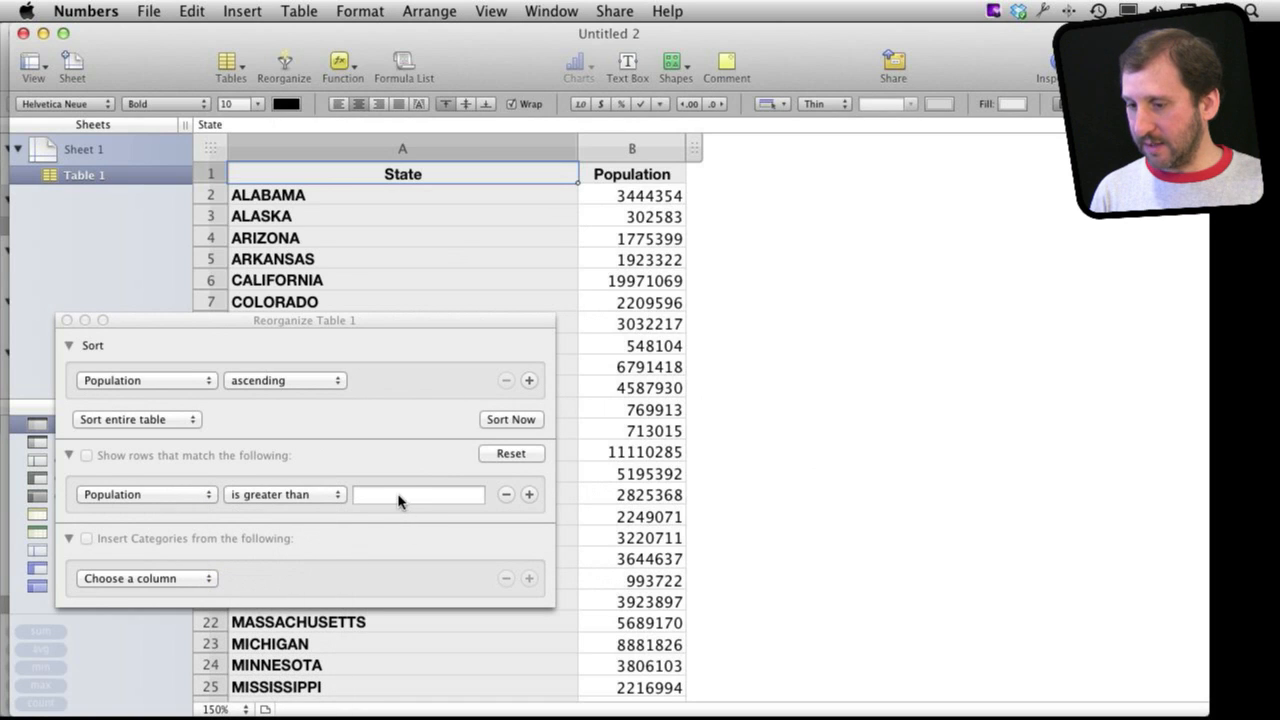
click(418, 494)
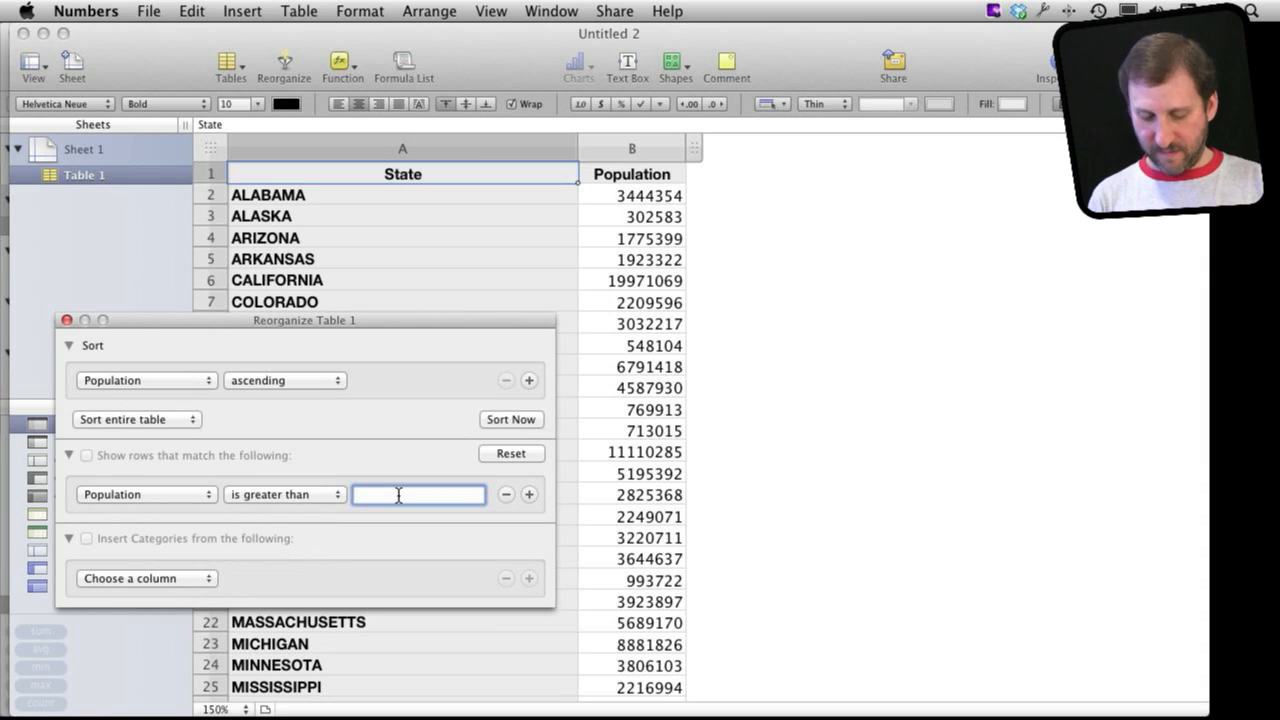
Enter 5000000 as the threshold and tick 'Show rows that match the following'
text(5000000)
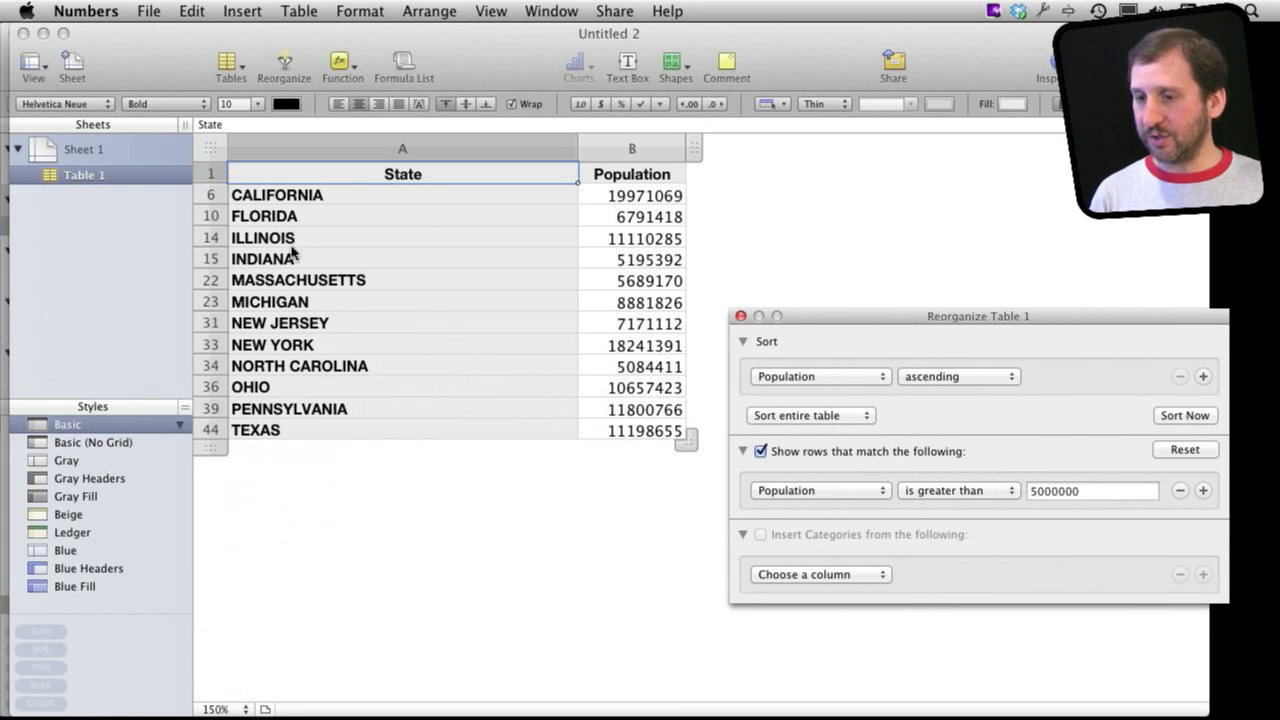
mouse_move(695, 400)
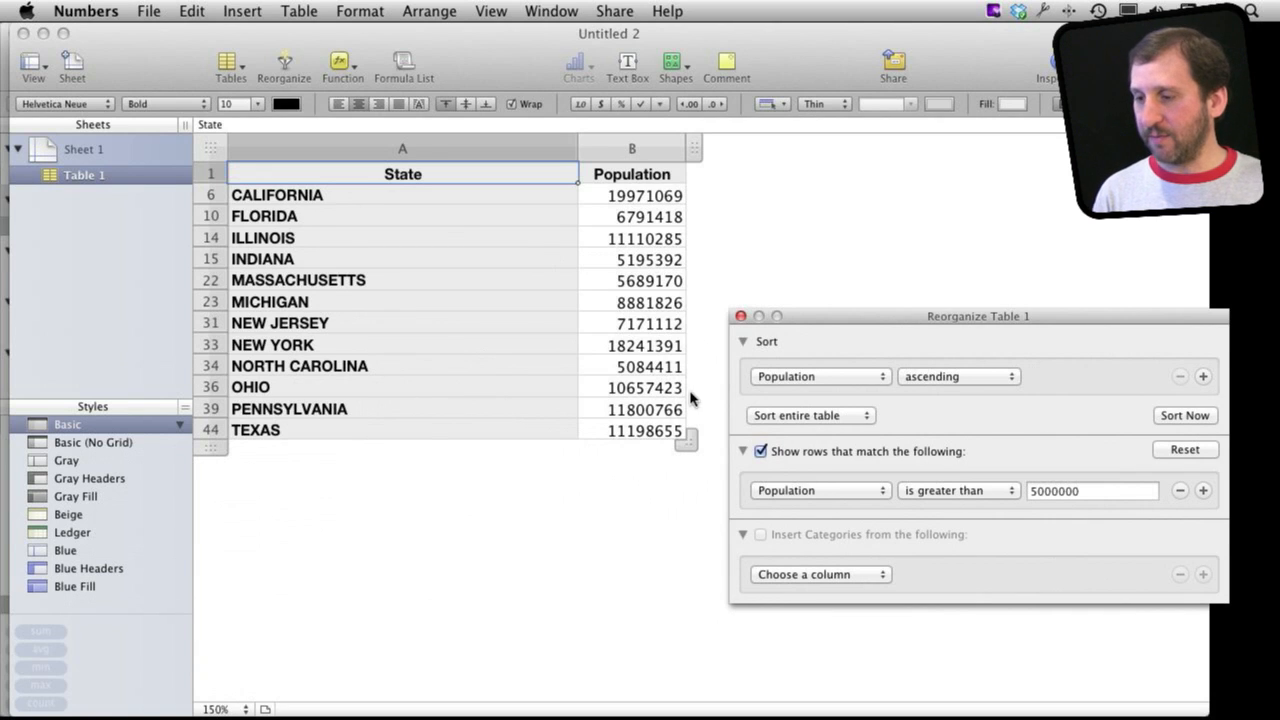
click(955, 490)
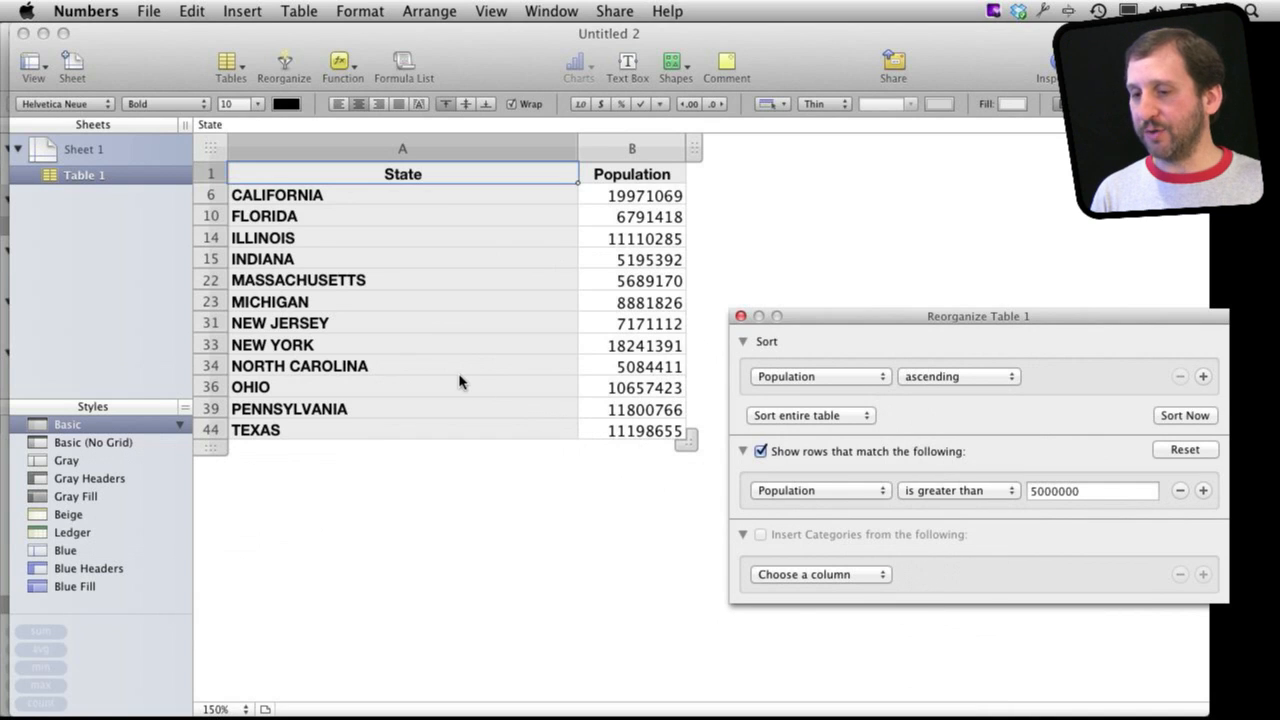
mouse_move(703, 254)
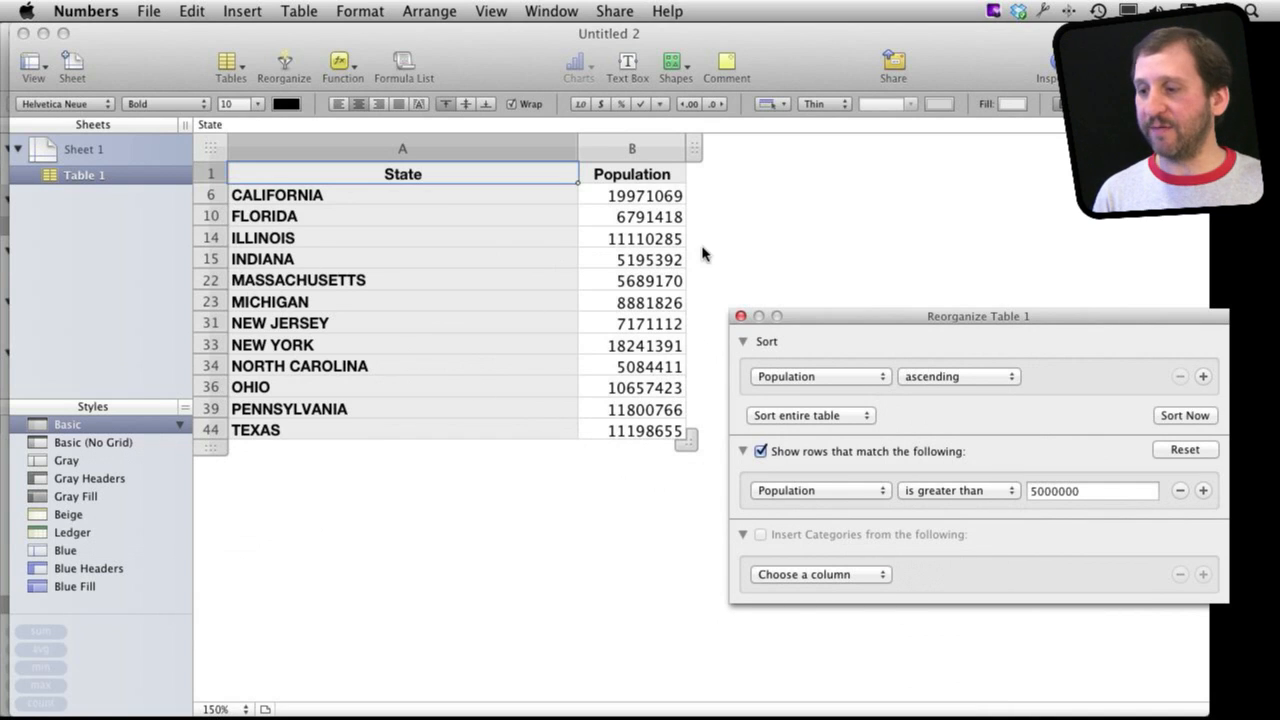
mouse_move(528, 301)
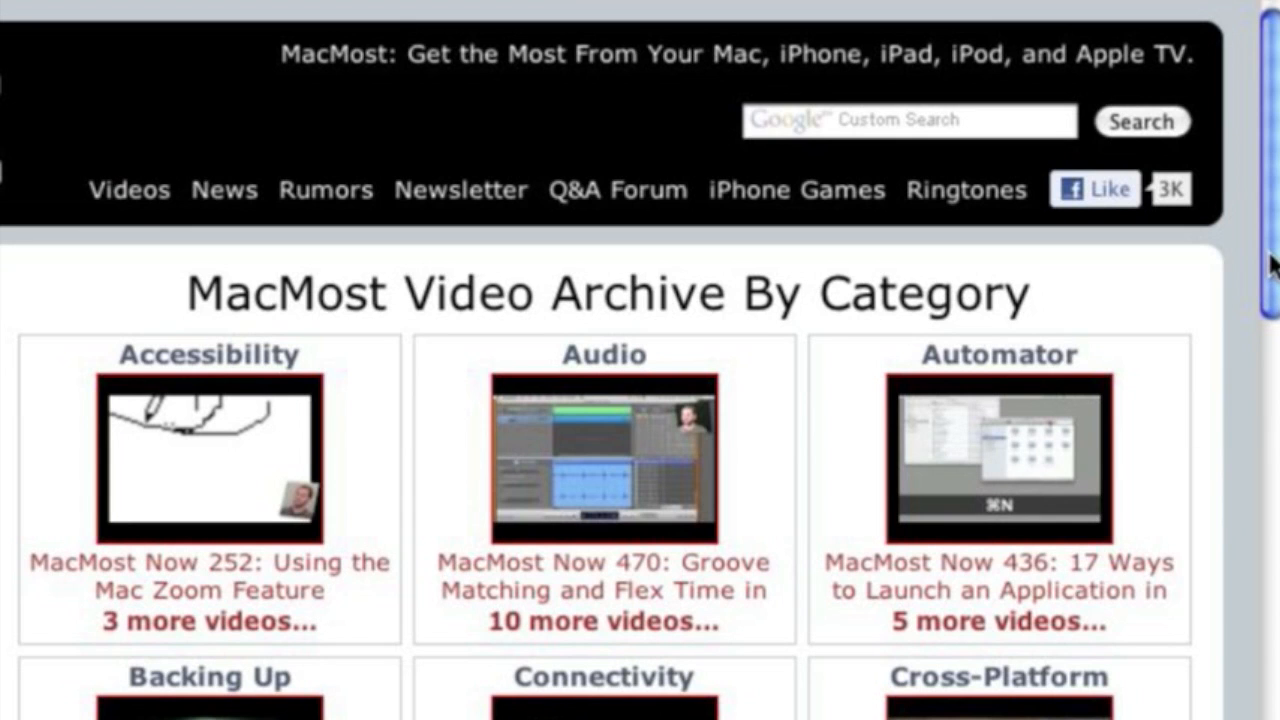
Scroll the MacMost archive down to the Graphics, iMovie and iPad sections
scroll(down, 3)
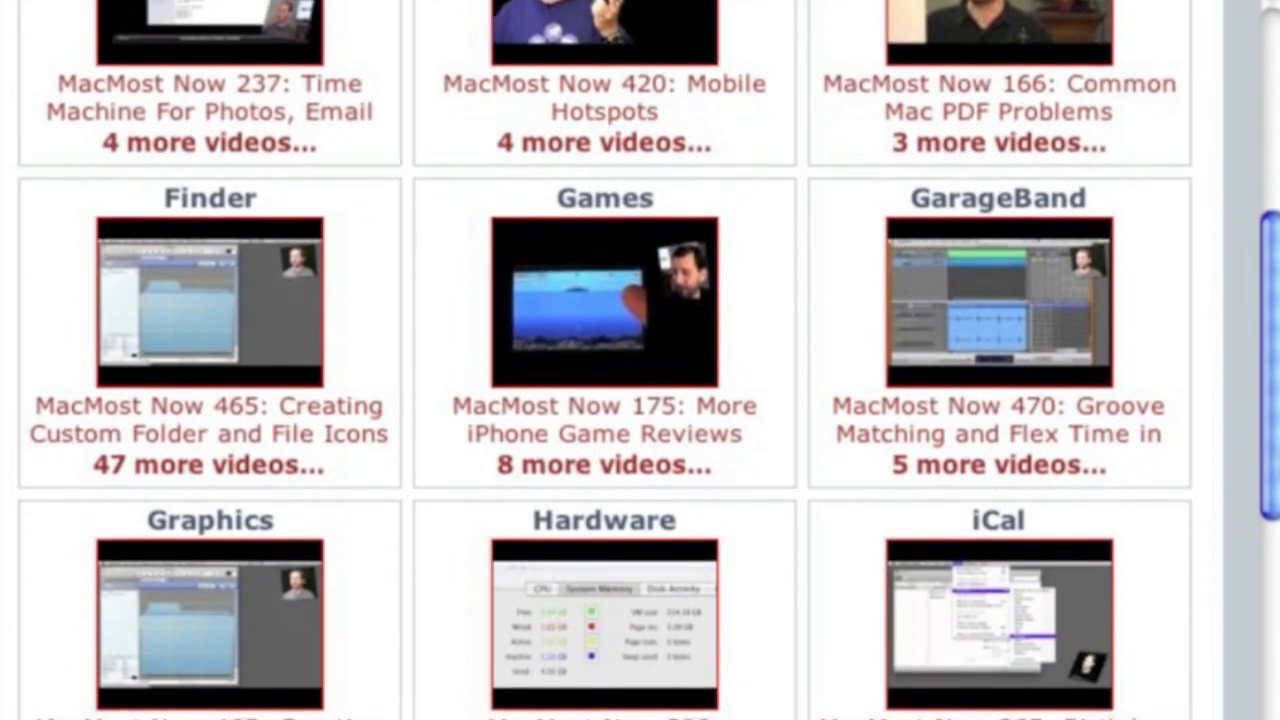
scroll(down, 3)
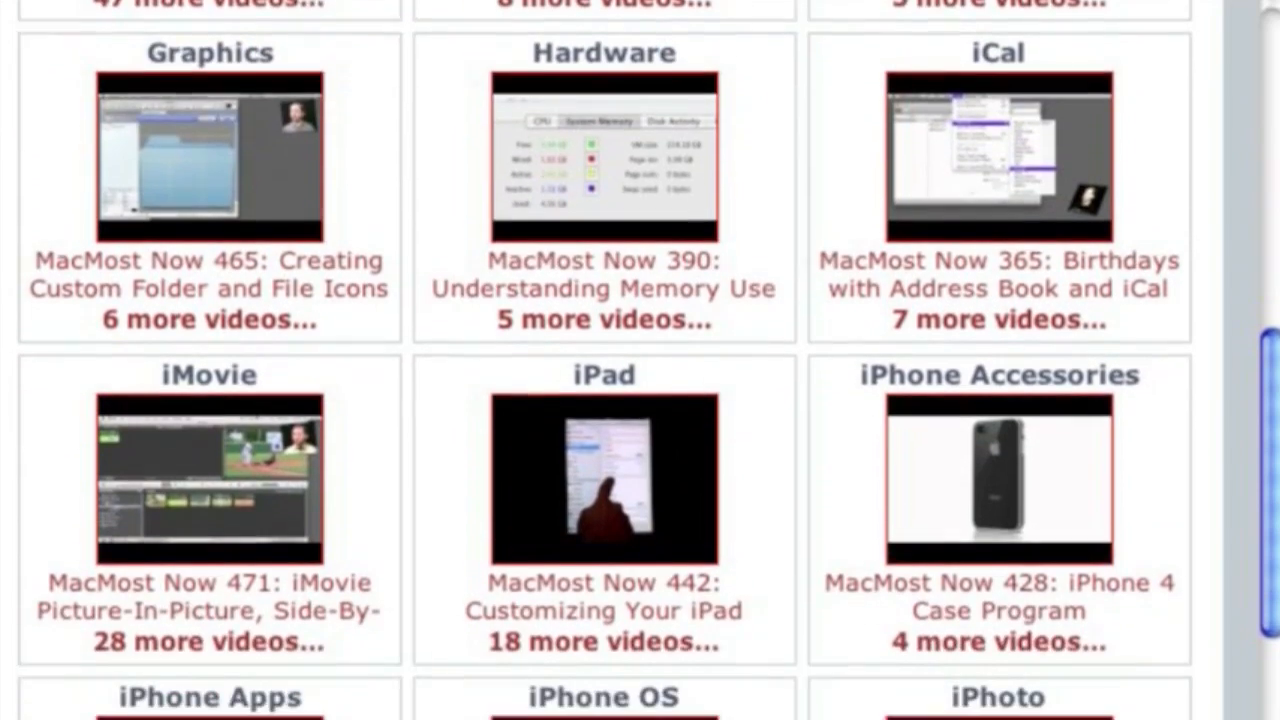